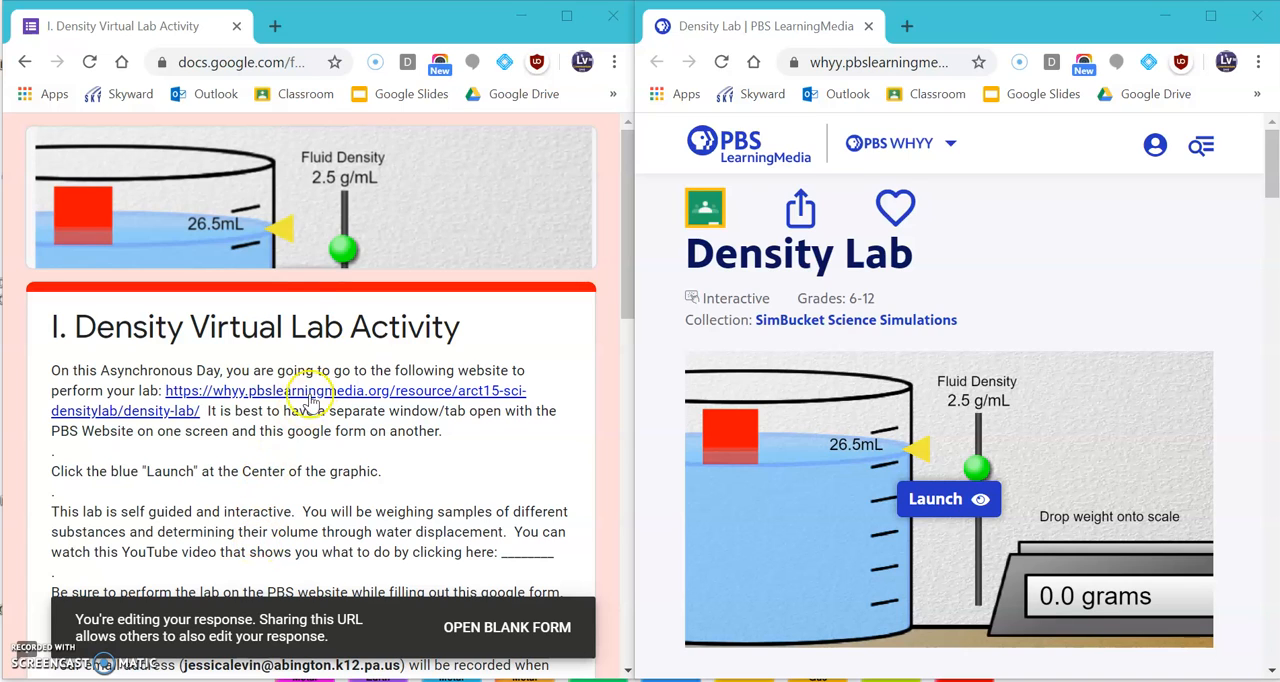
pyautogui.moveTo(96, 327)
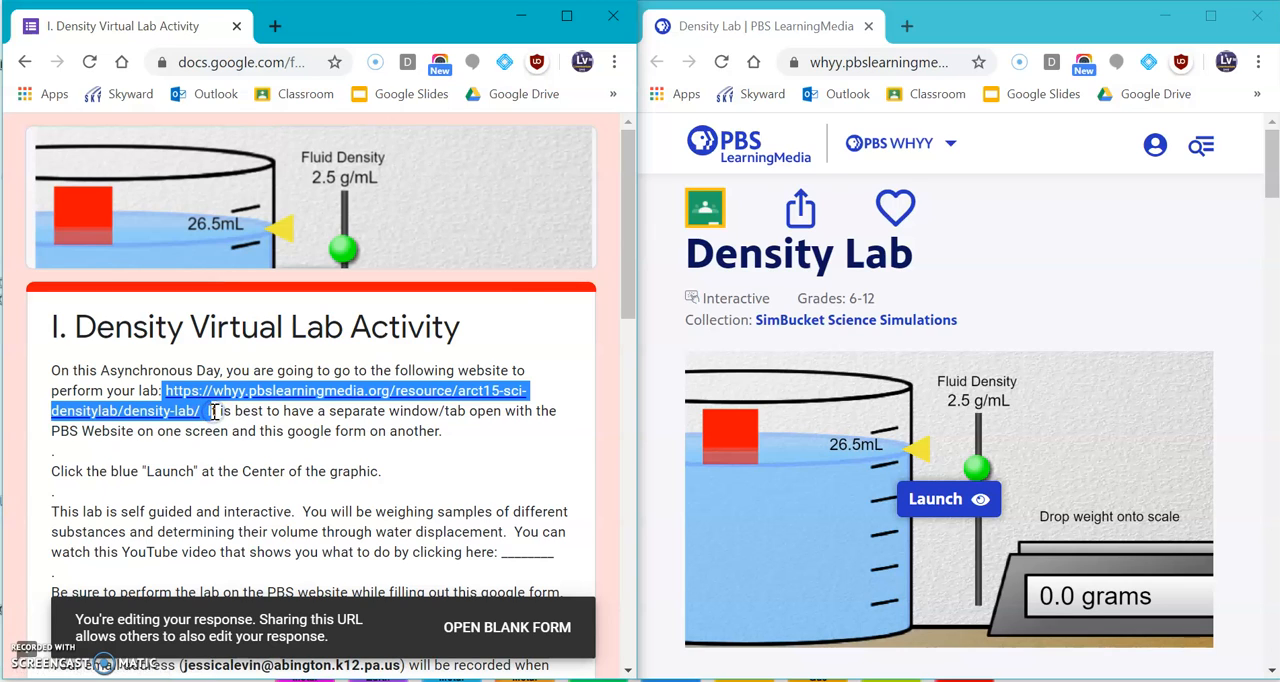
pyautogui.moveTo(393, 21)
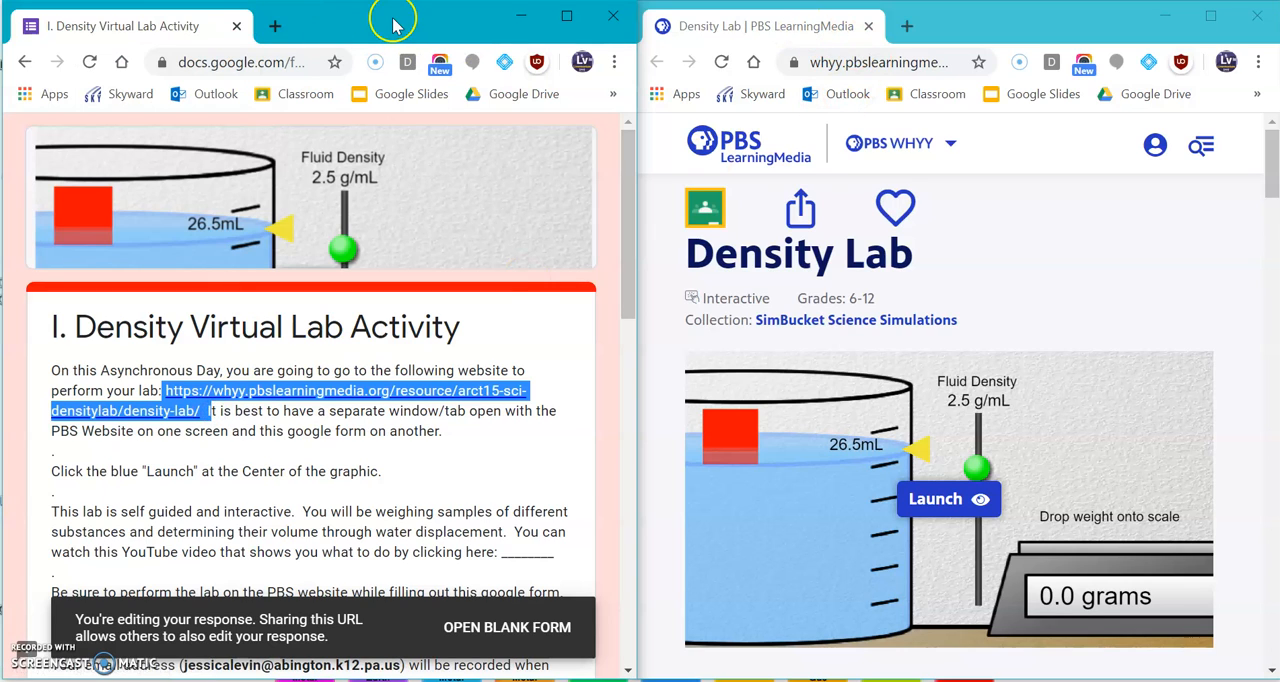
pyautogui.moveTo(884, 26)
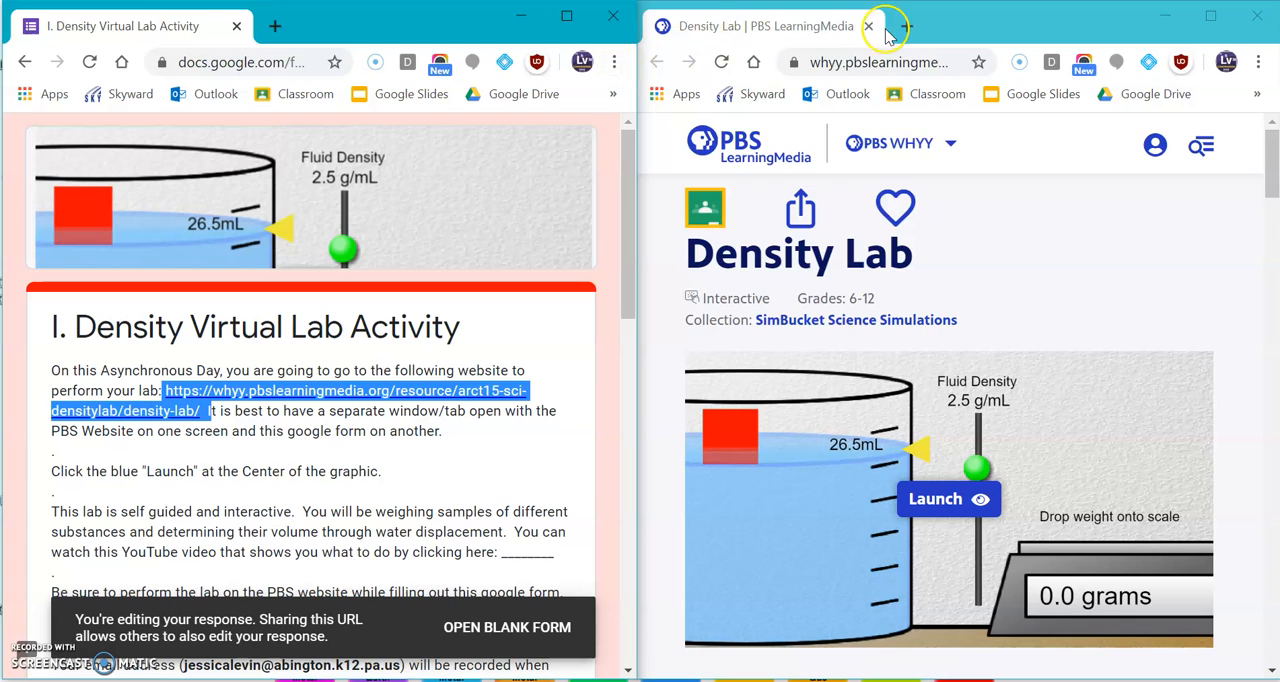
pyautogui.moveTo(1085, 97)
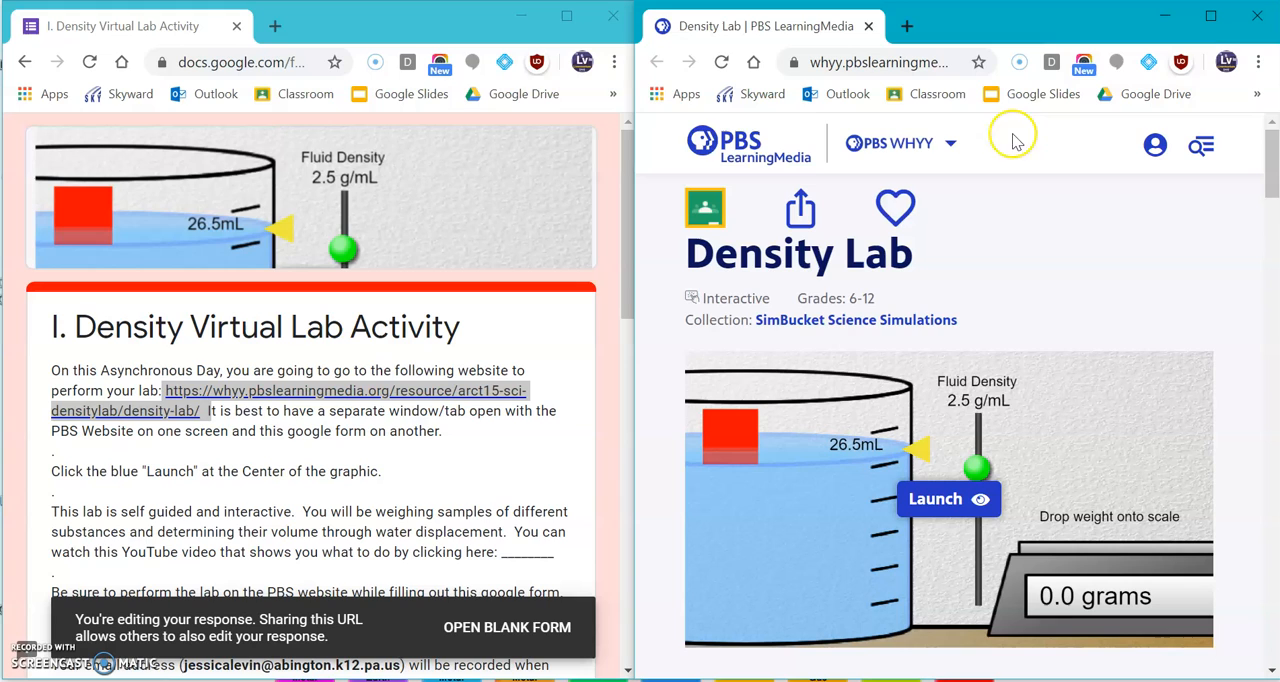
pyautogui.moveTo(237, 378)
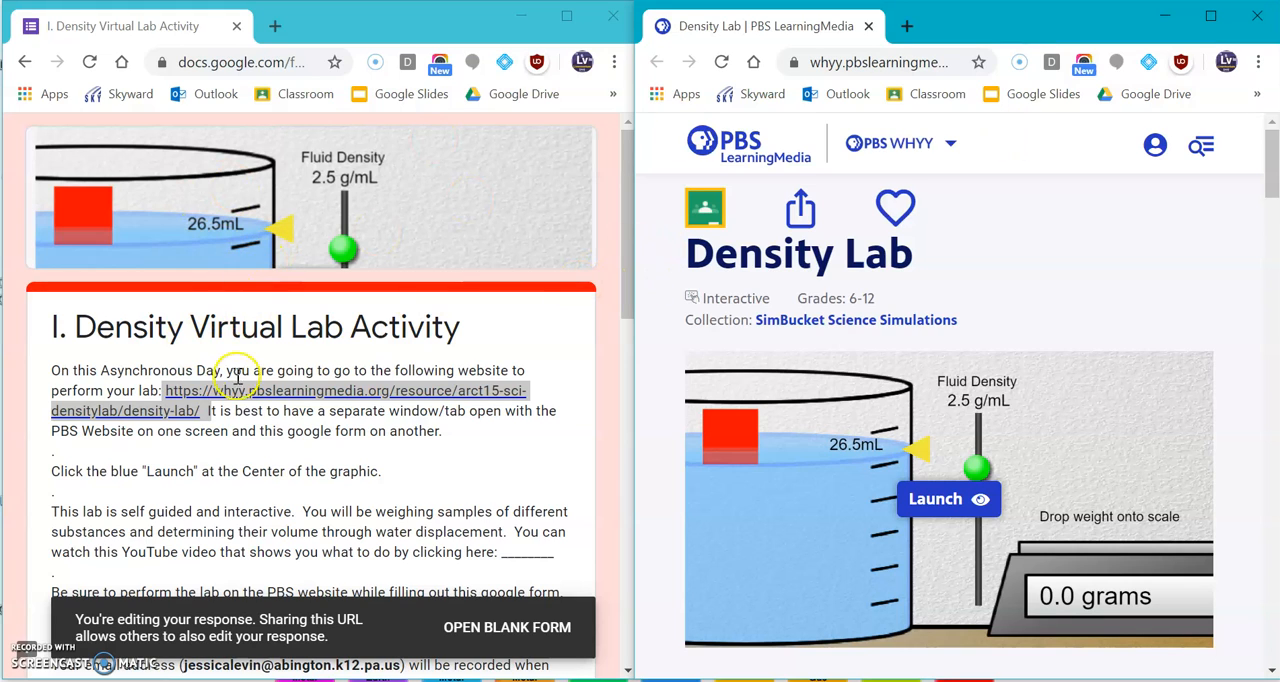
pyautogui.moveTo(1163, 210)
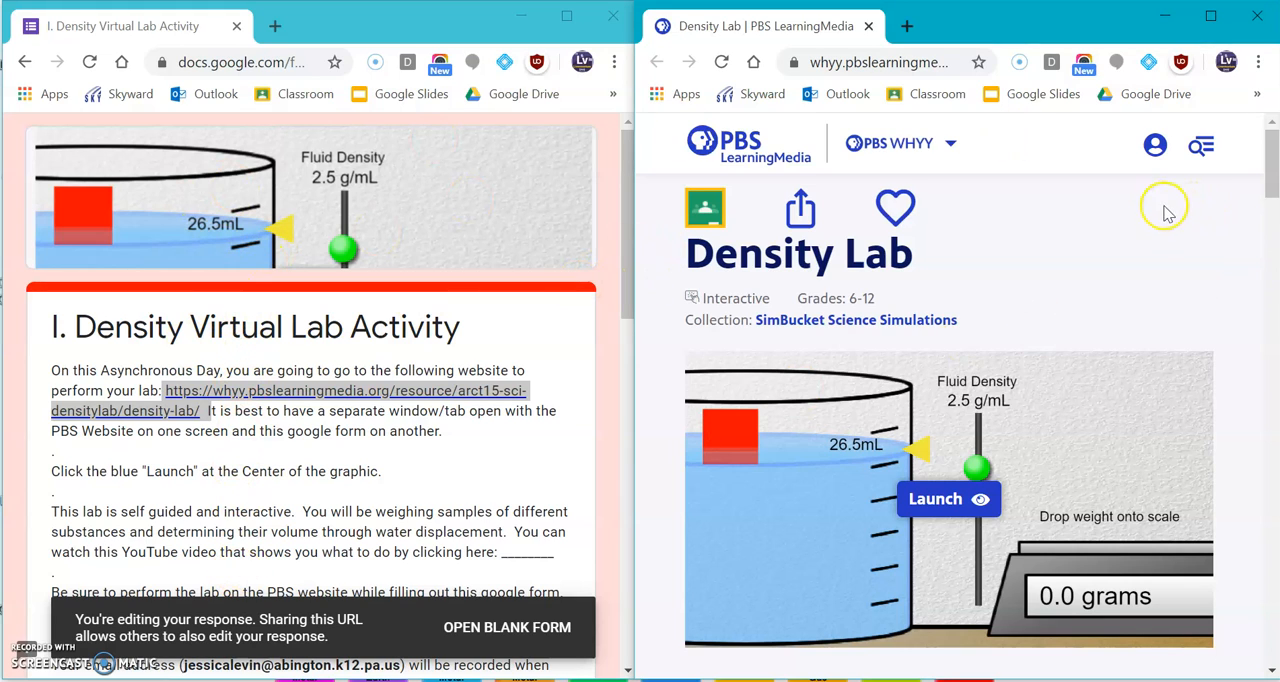
pyautogui.moveTo(900, 225)
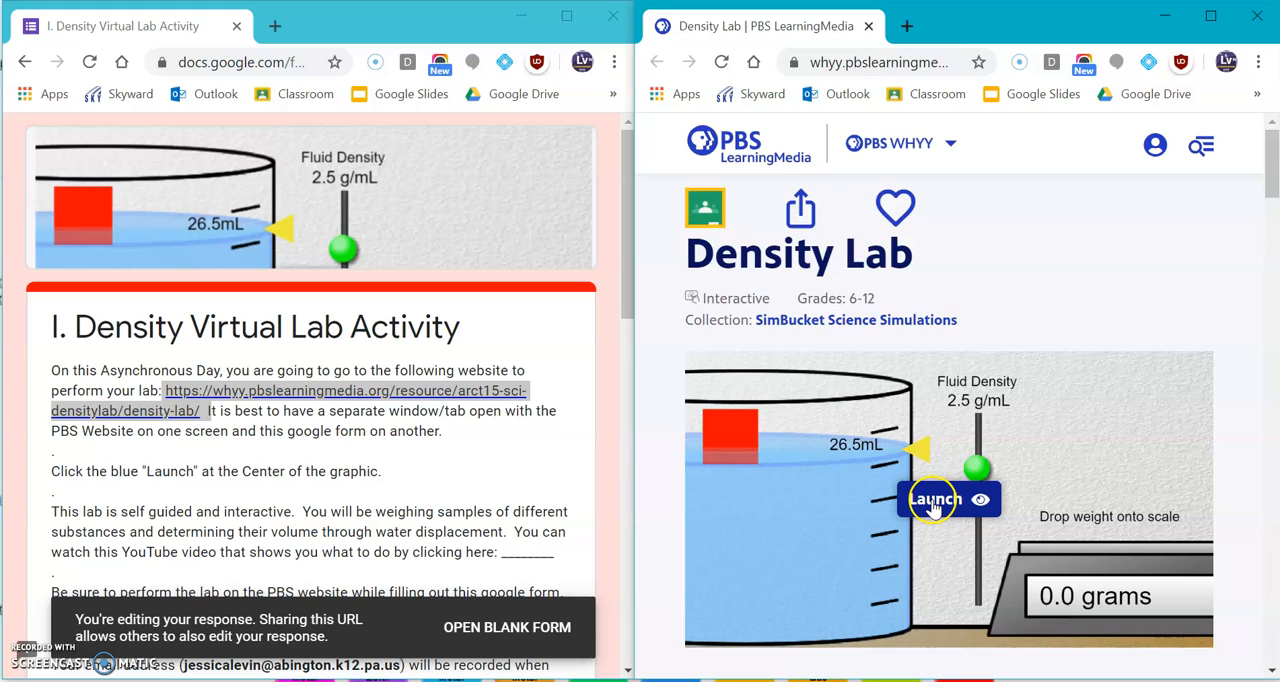
pyautogui.moveTo(900, 472)
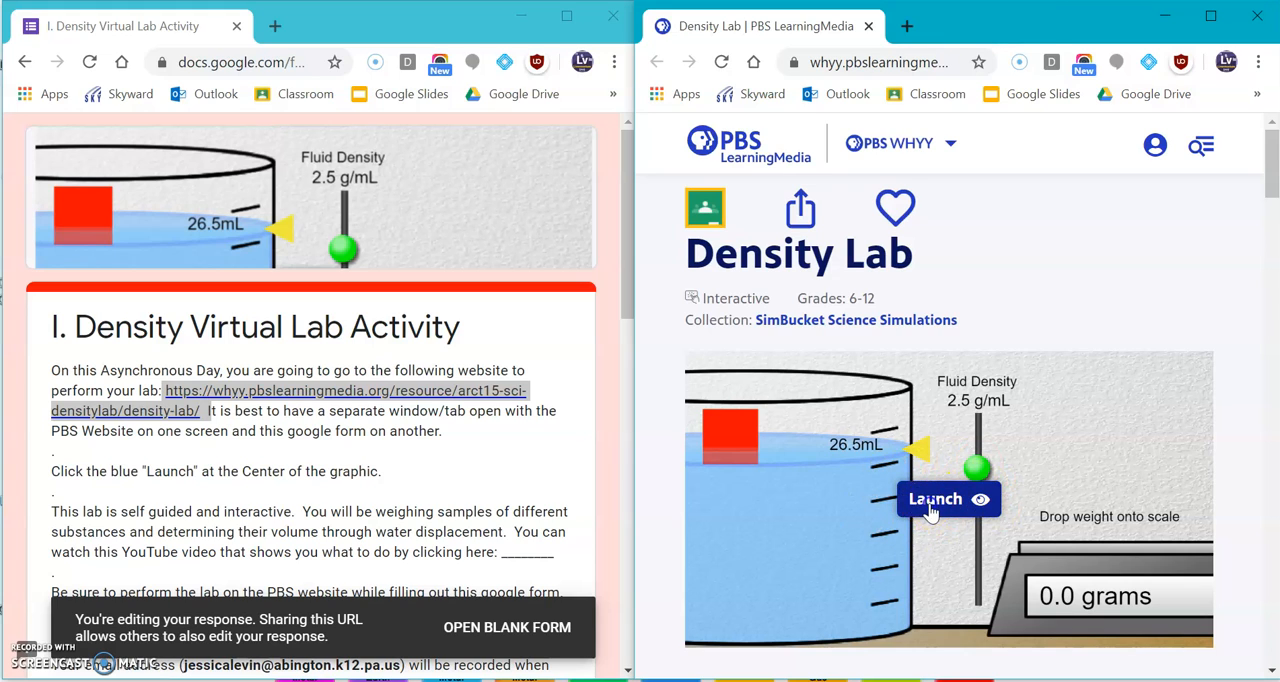
# Launch Density Lab in its own tab and turn the fluid into water (1 g/mL).
pyautogui.click(935, 499)
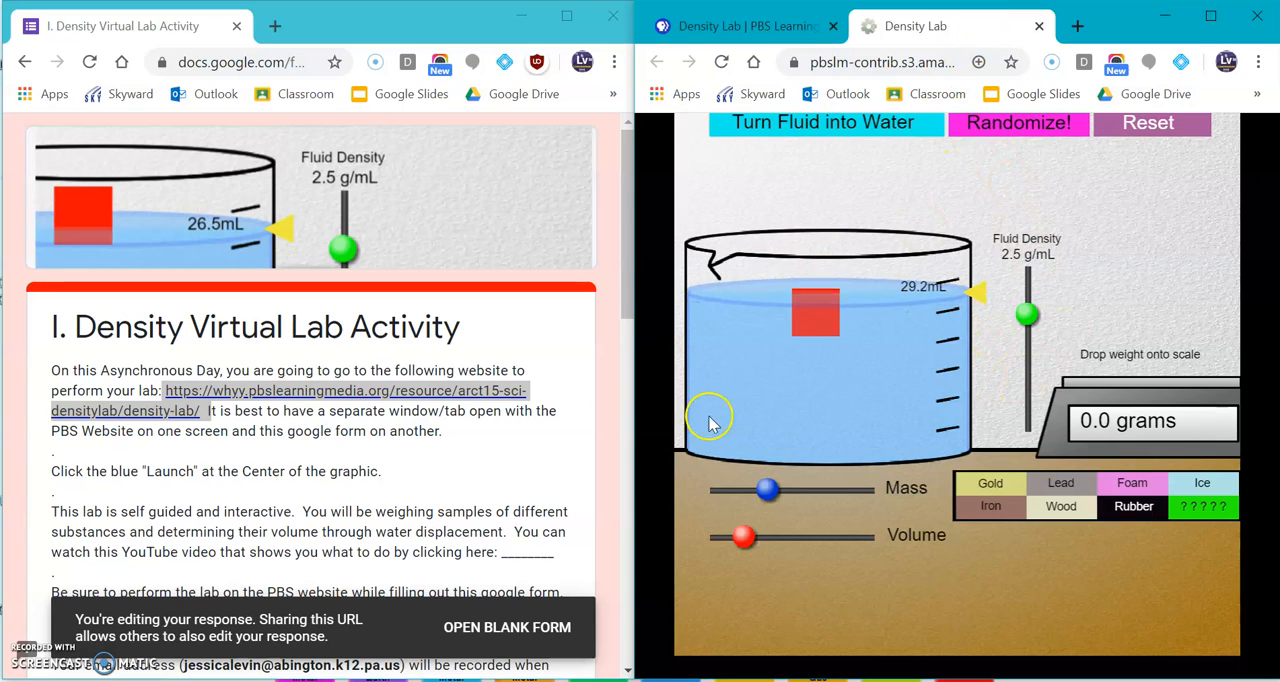
pyautogui.click(1018, 122)
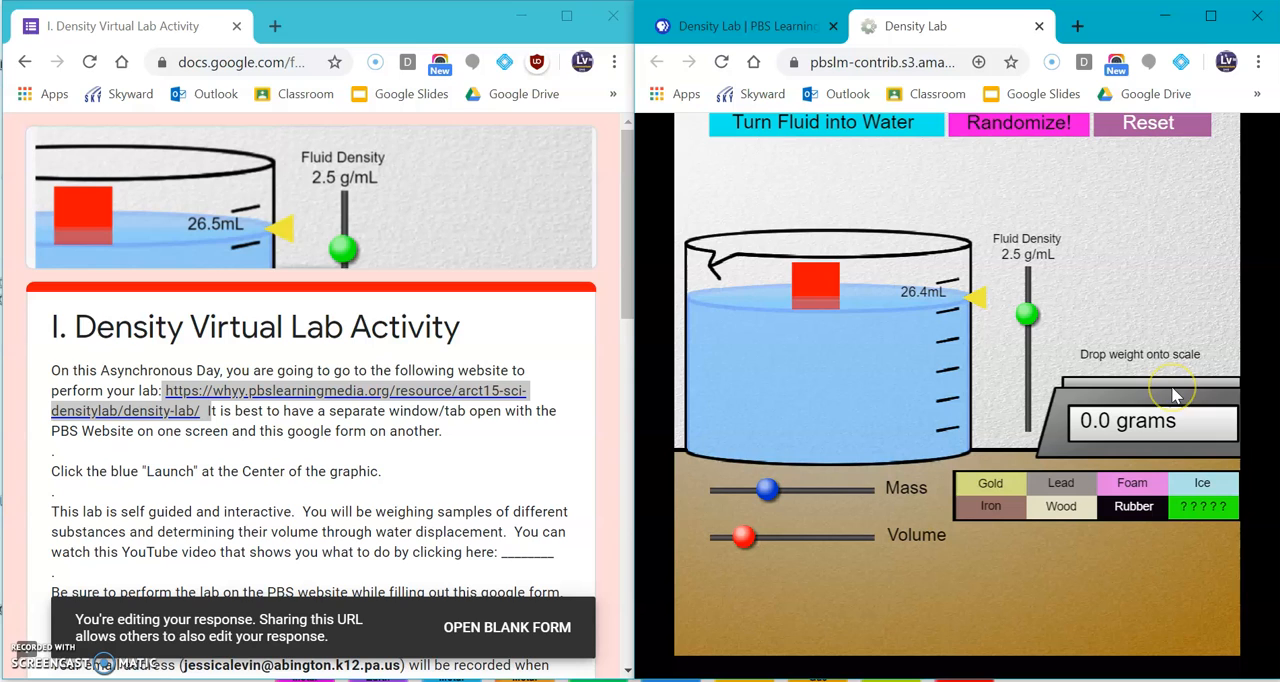
pyautogui.moveTo(1172, 395)
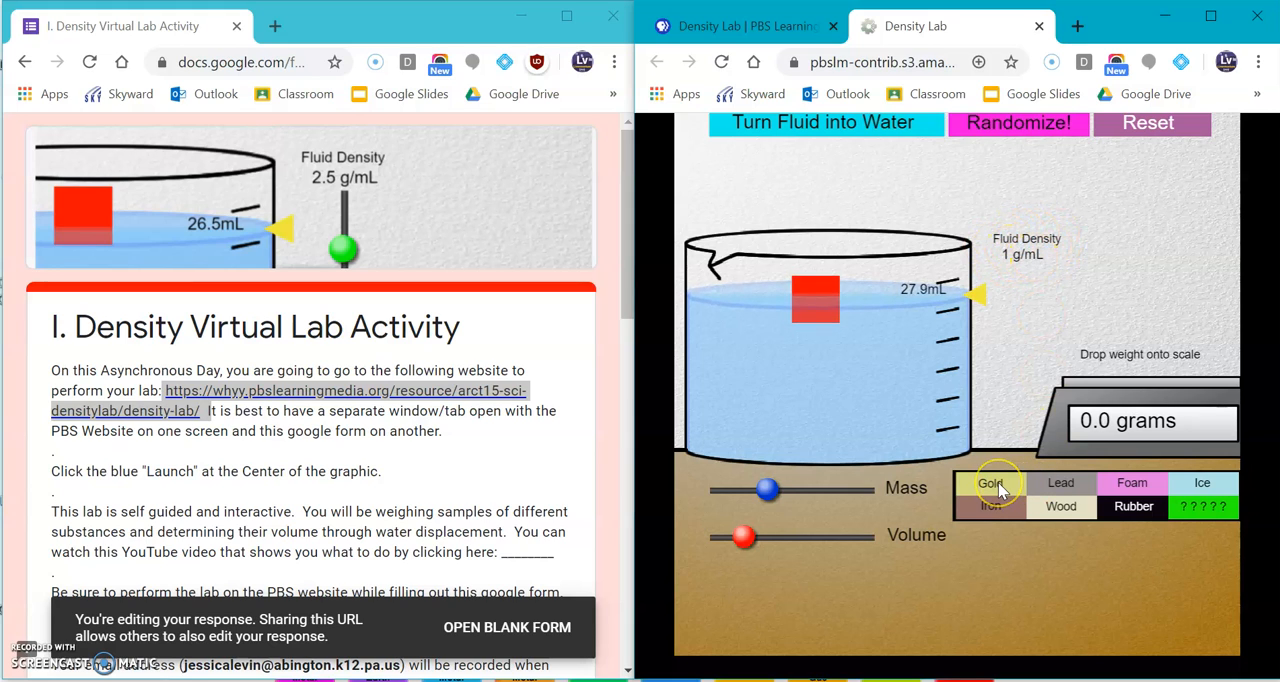
# Bring out the Gold sample block and weigh it on the scale at 40.53 grams.
pyautogui.click(990, 484)
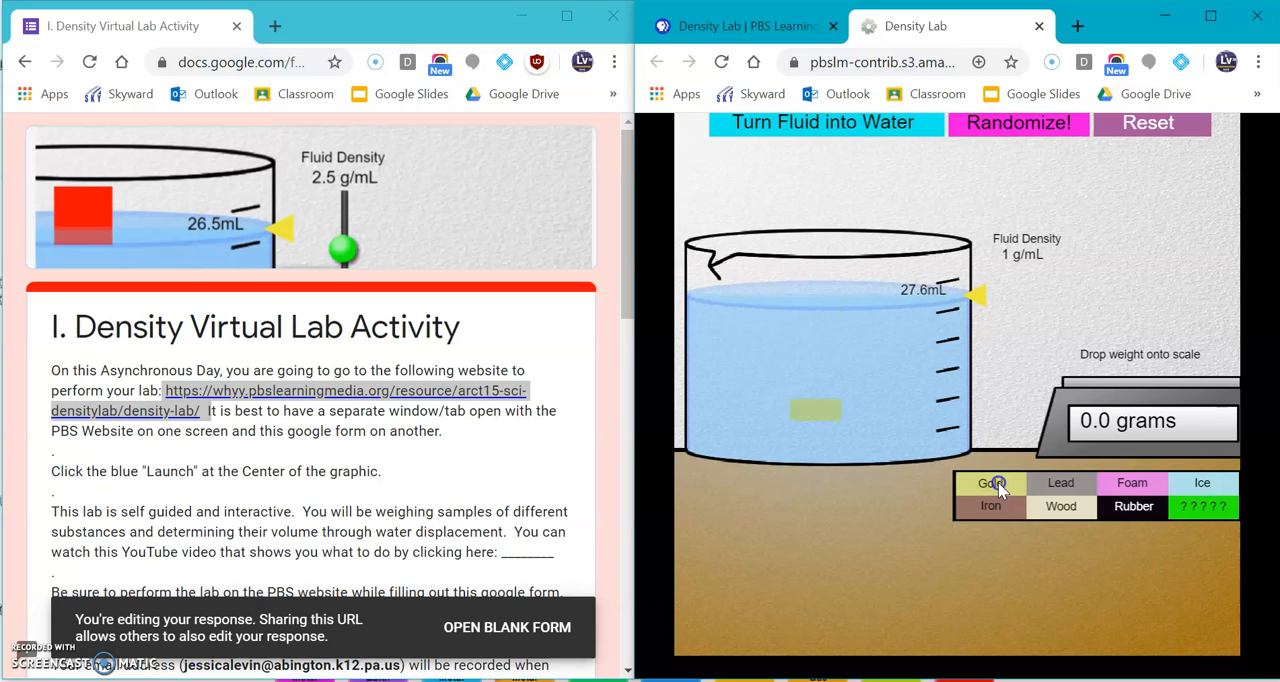
pyautogui.click(1130, 483)
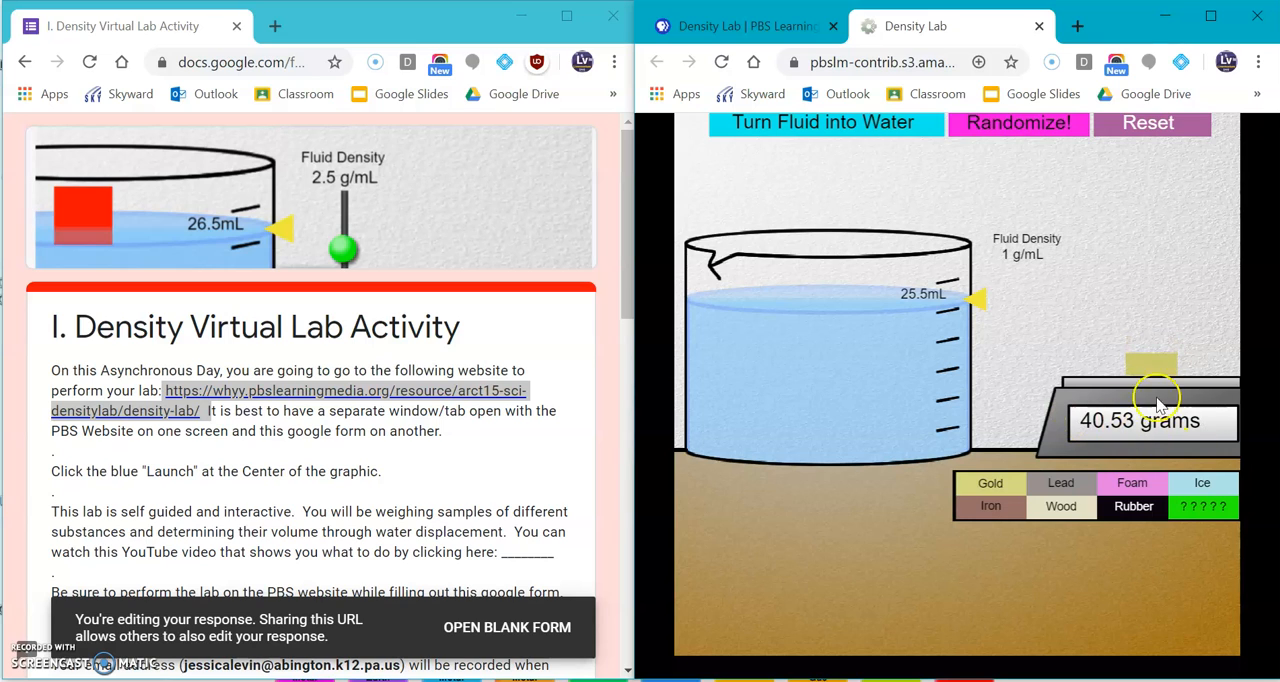
pyautogui.moveTo(1175, 430)
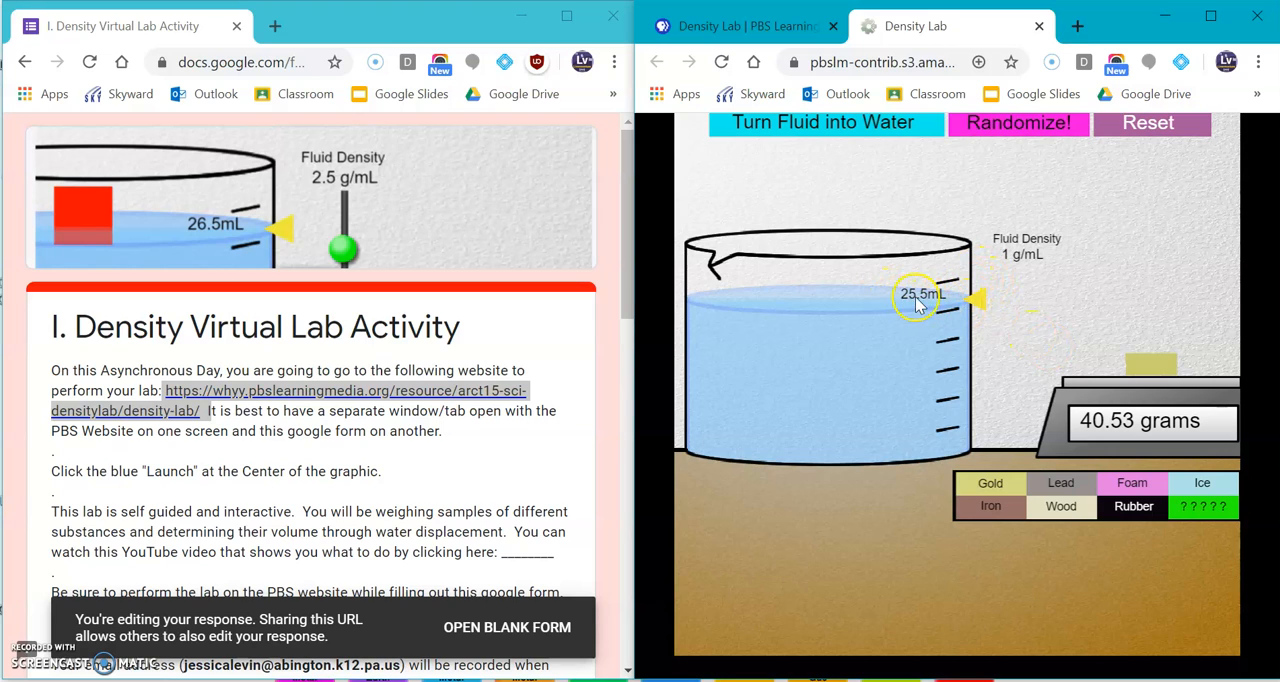
pyautogui.moveTo(1078, 330)
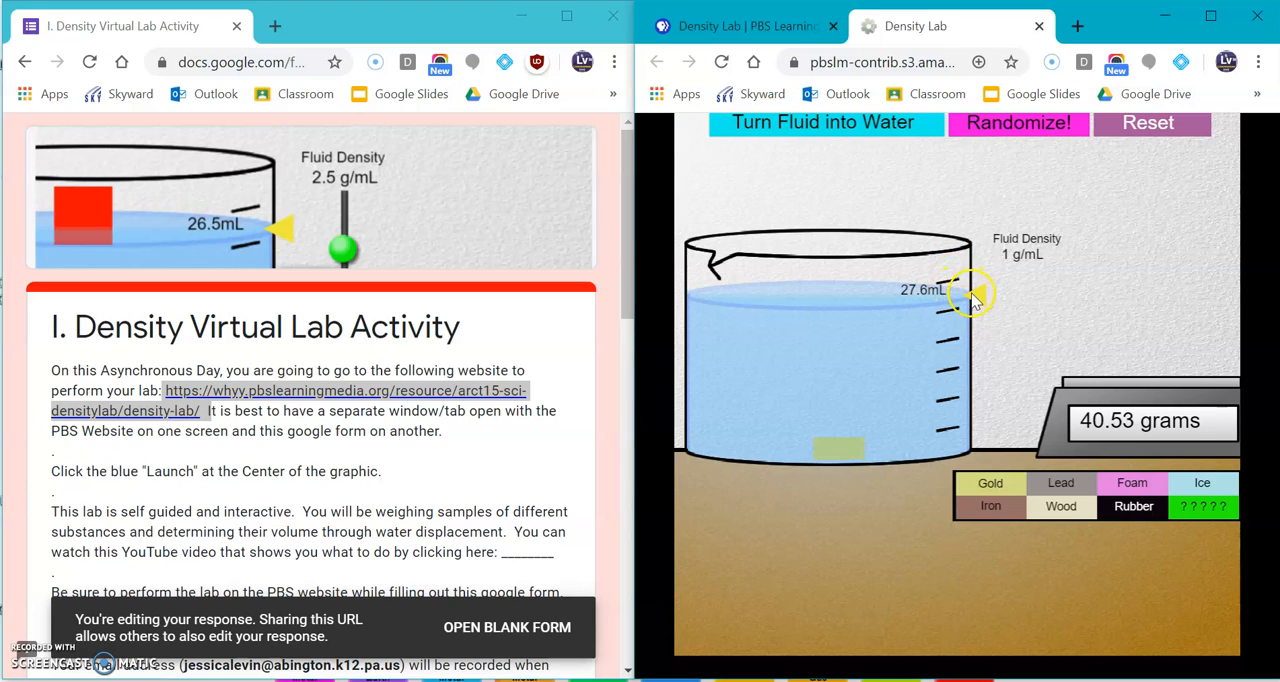
pyautogui.moveTo(960, 310)
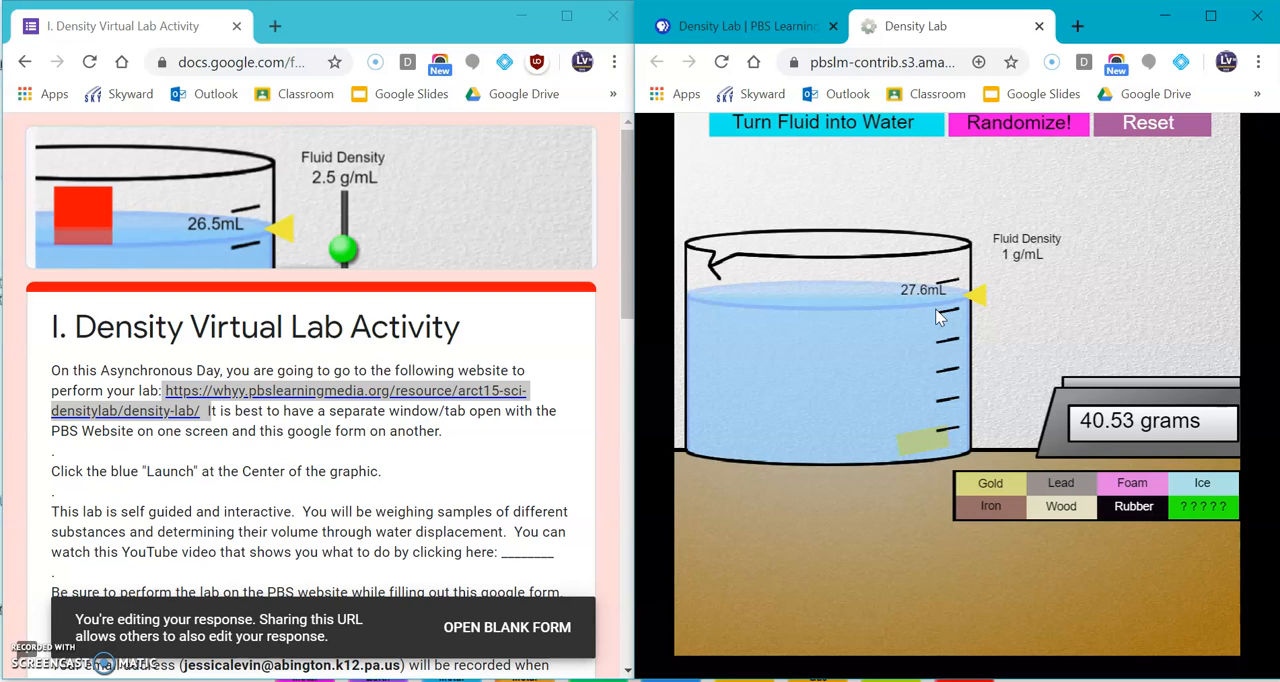
pyautogui.moveTo(1033, 288)
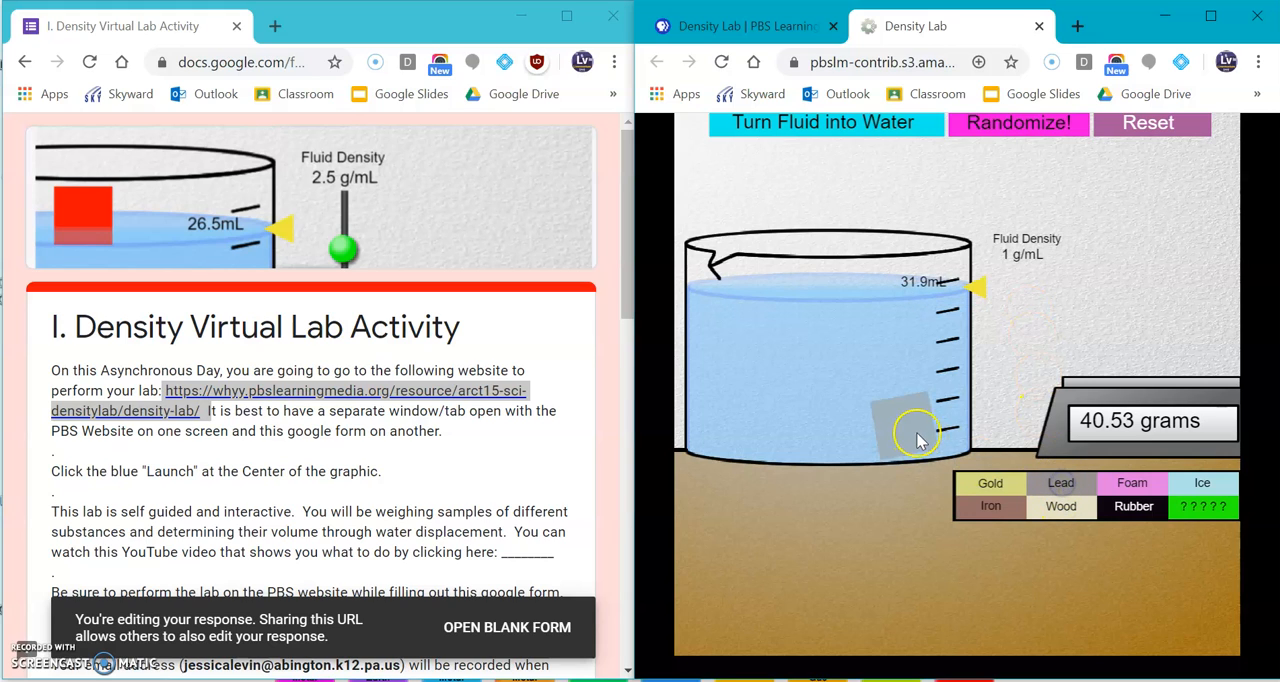
# Weigh the grey sample at 72.32 g, sink it to 31.9 mL, then bring out Foam.
pyautogui.moveTo(915, 435); pyautogui.dragTo(1125, 355)
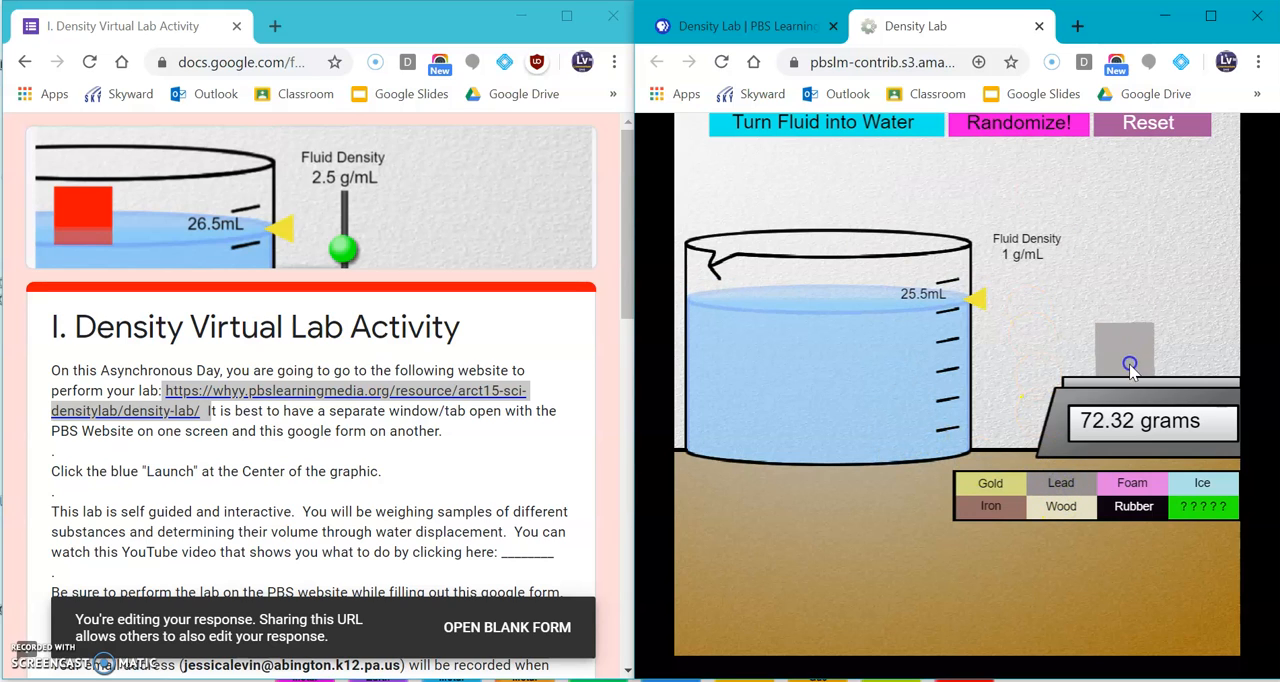
pyautogui.moveTo(1128, 363); pyautogui.dragTo(897, 247)
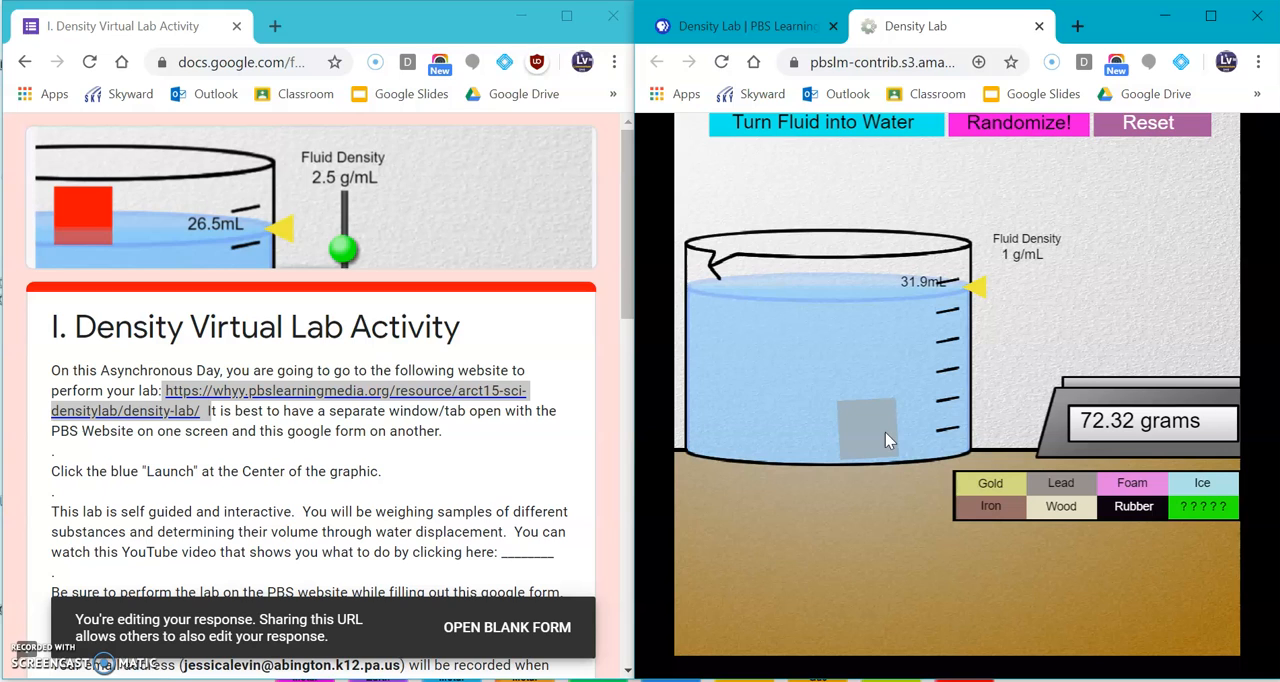
pyautogui.click(1132, 483)
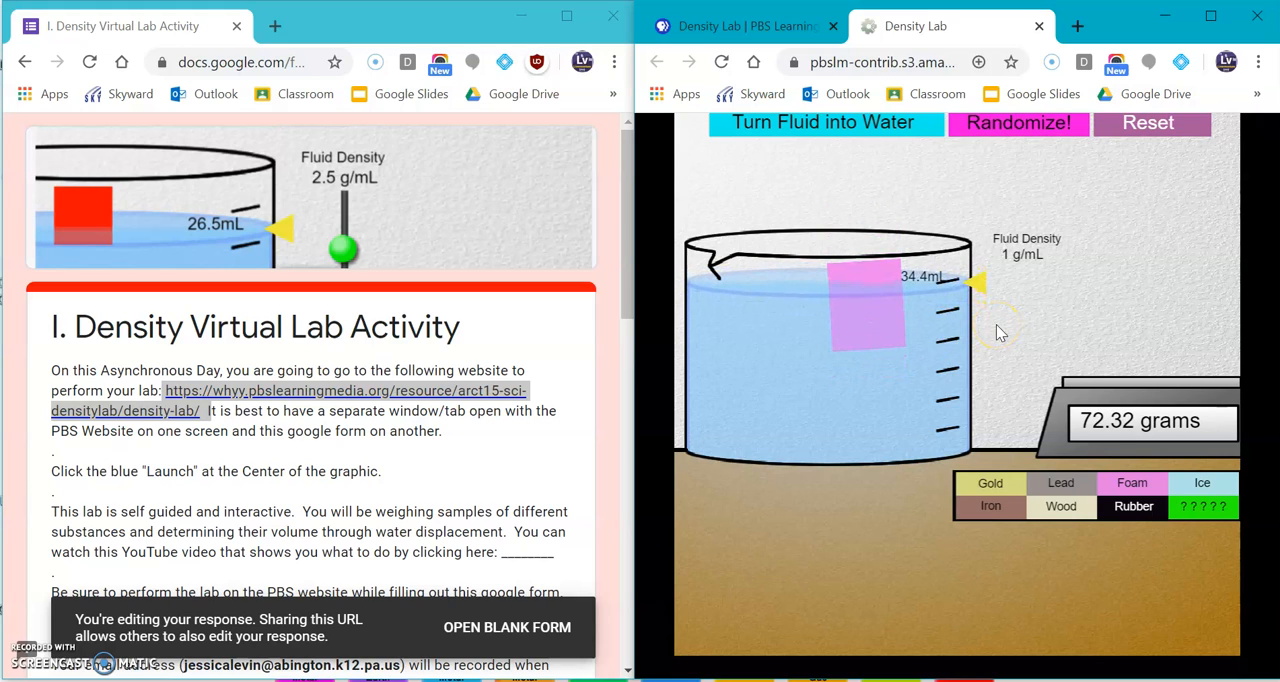
# Weigh the foam block (2.76 g) and hold it underwater, raising the level to 37.5 mL.
pyautogui.moveTo(870, 300); pyautogui.dragTo(1090, 230)
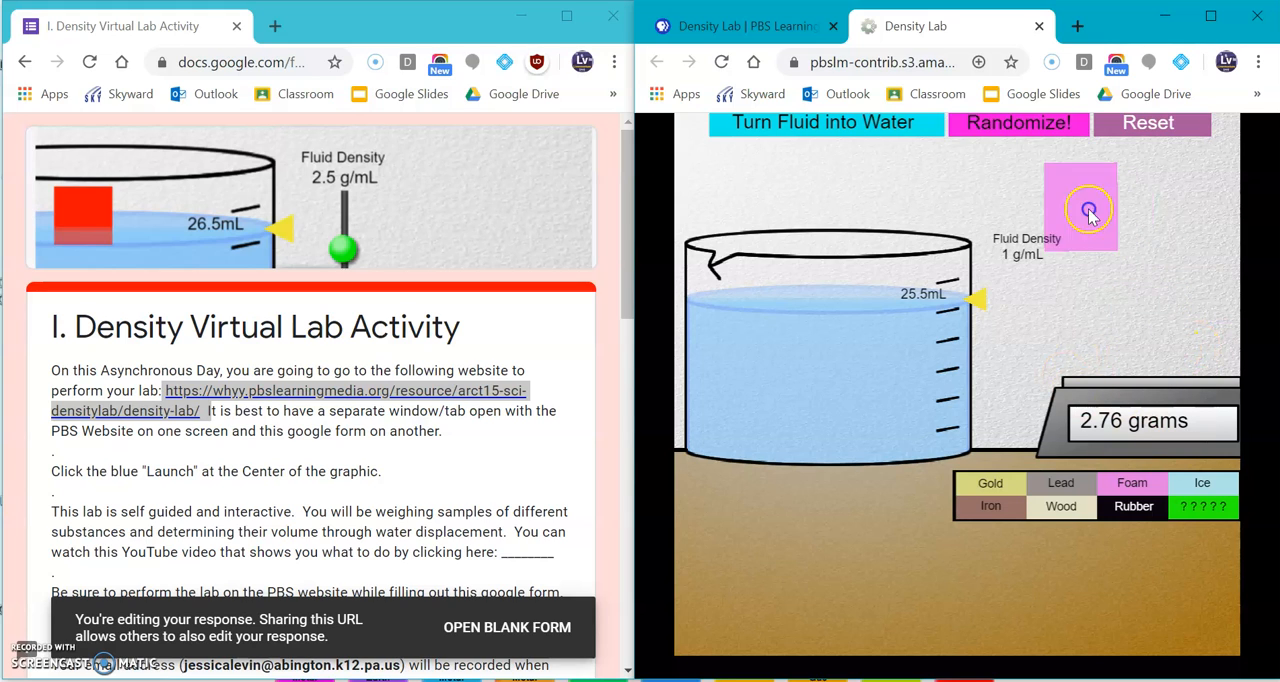
pyautogui.moveTo(1080, 207); pyautogui.dragTo(835, 342)
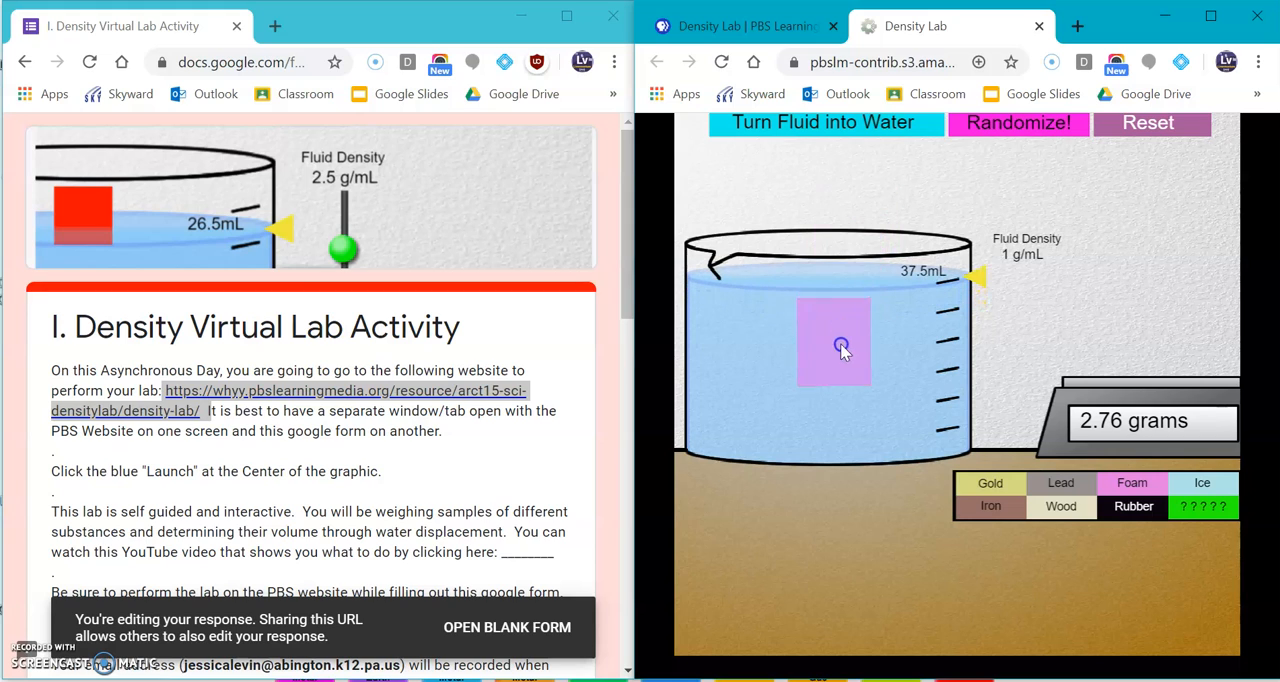
pyautogui.moveTo(840, 347); pyautogui.dragTo(836, 425)
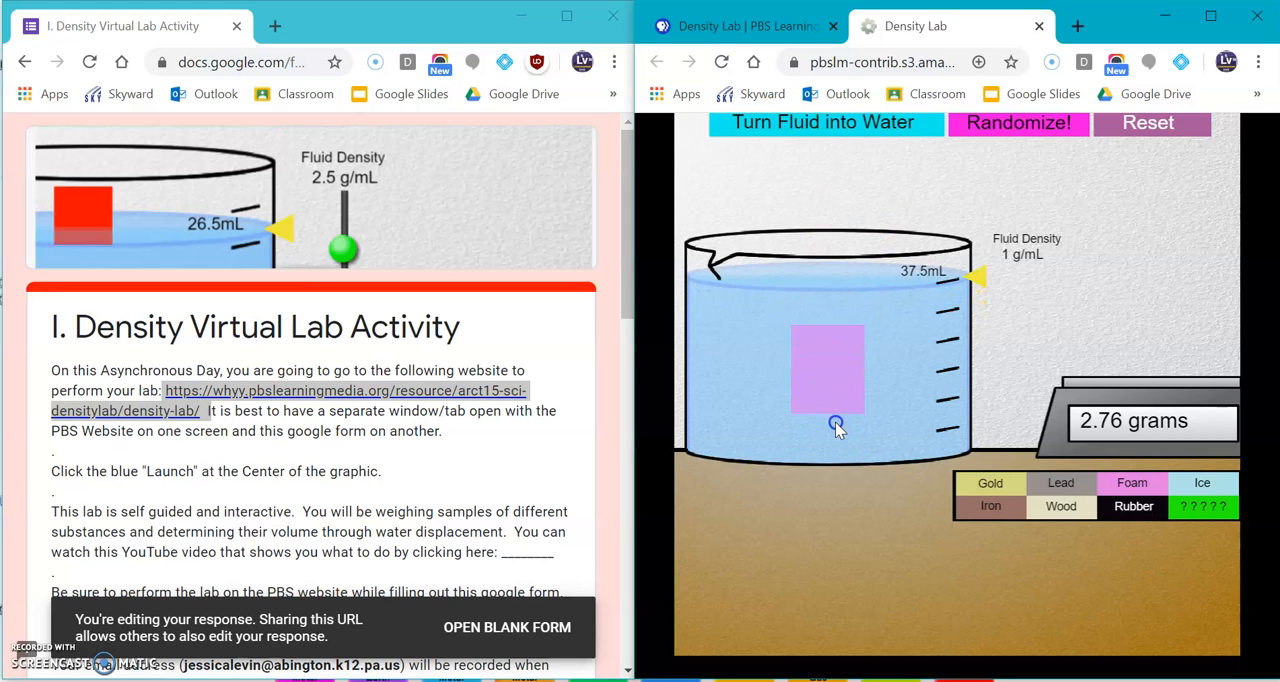
pyautogui.moveTo(835, 425); pyautogui.dragTo(835, 275)
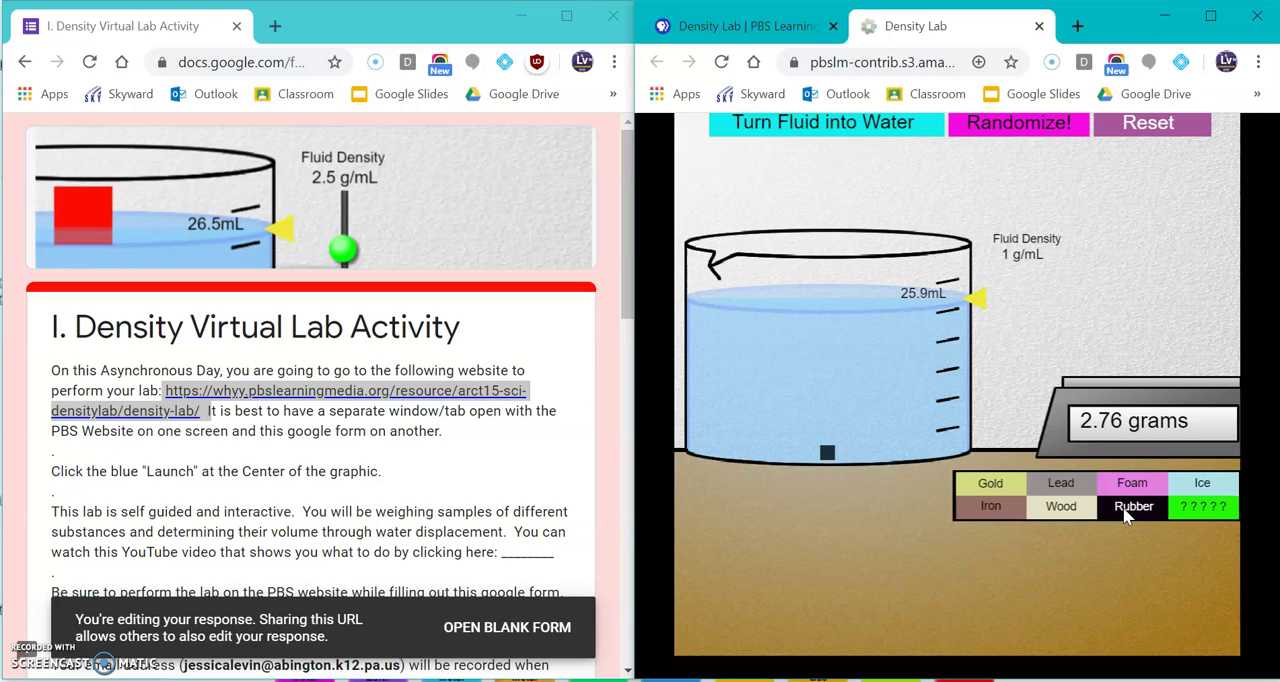
pyautogui.moveTo(1213, 517)
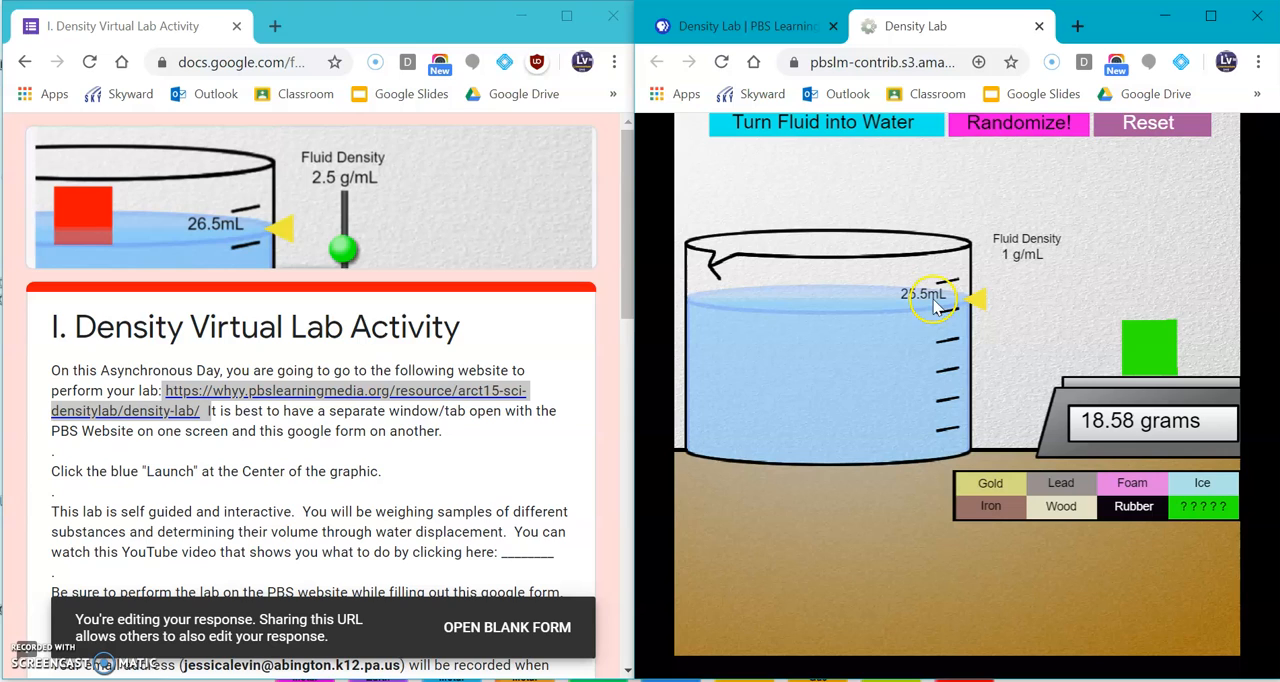
pyautogui.moveTo(1038, 237)
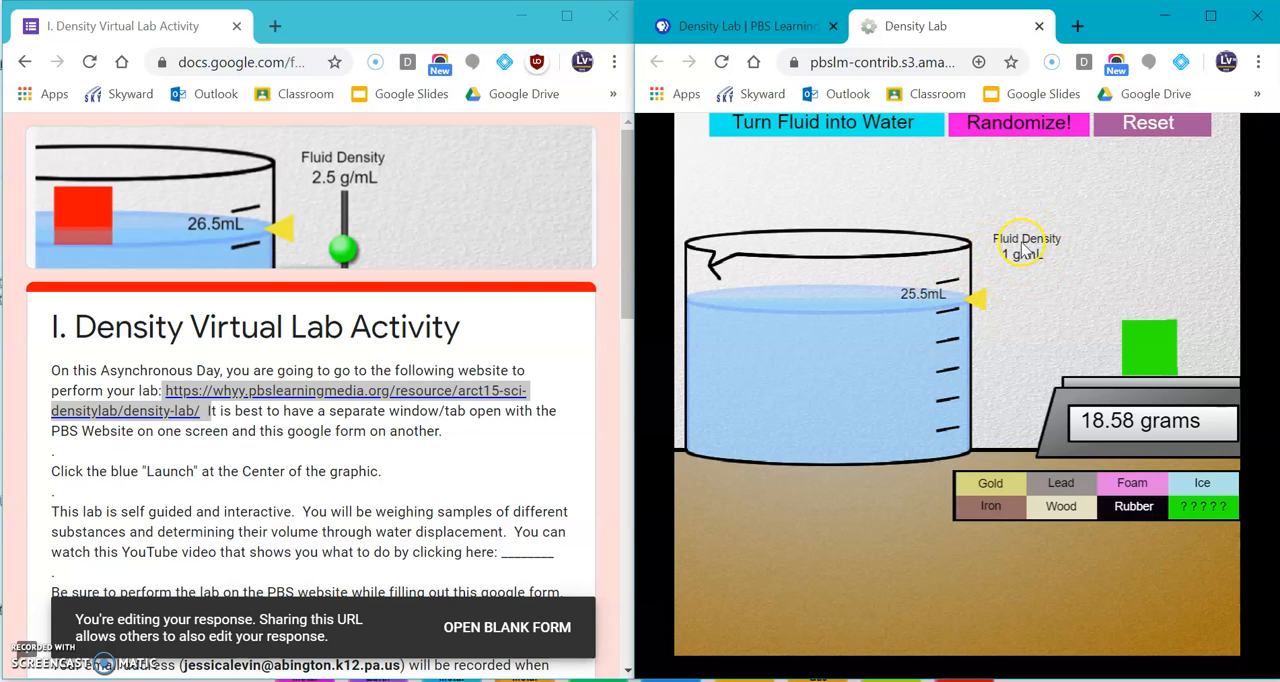
# Weigh the Lead, Foam and mystery ????? samples in turn, the mystery block reading 18.58 g.
pyautogui.click(1060, 483)
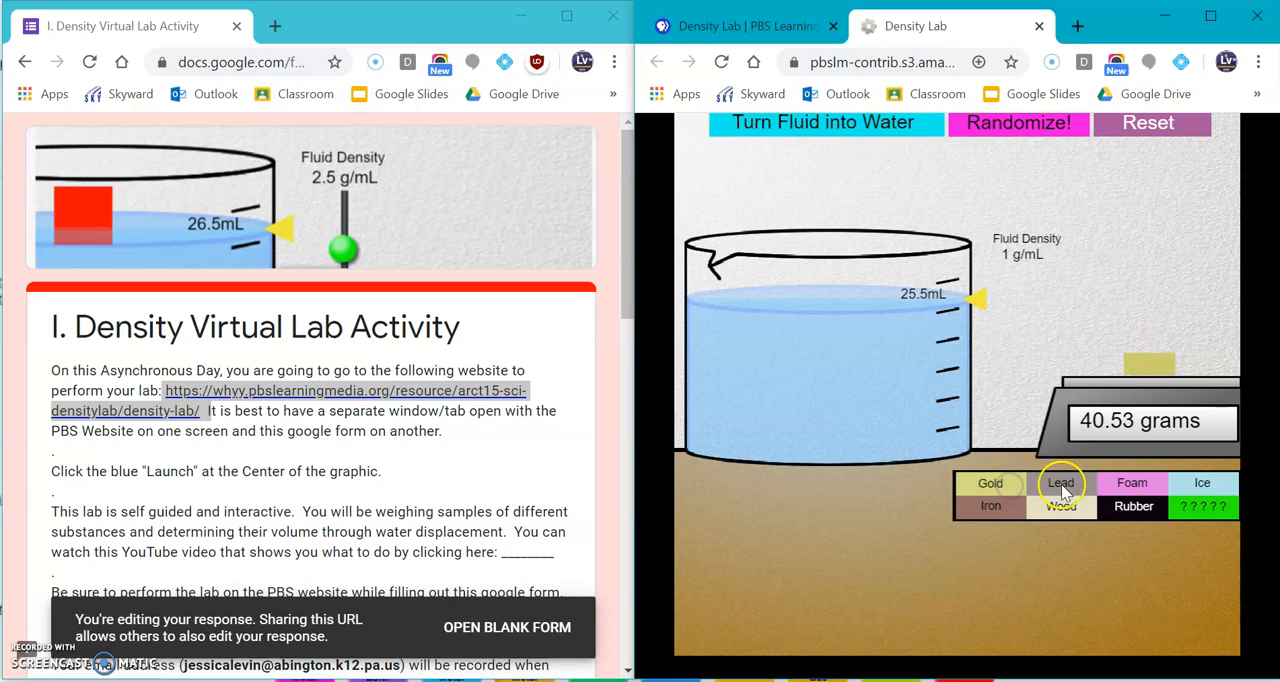
pyautogui.click(1202, 483)
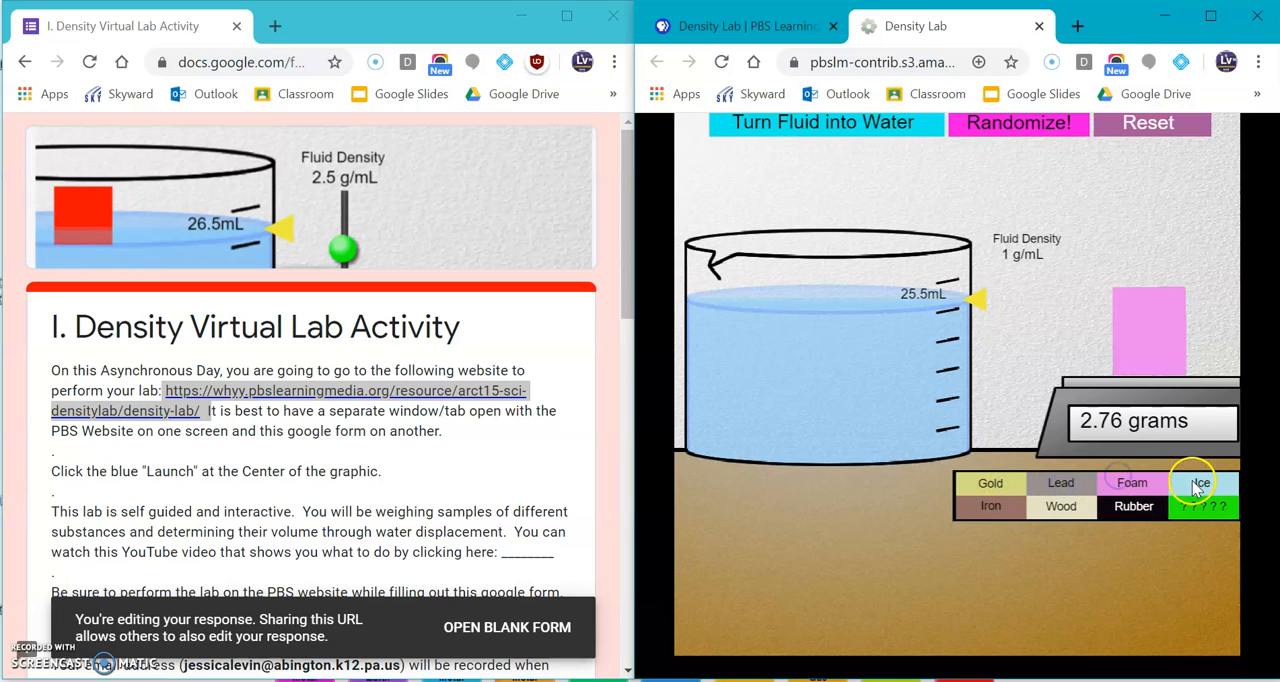
pyautogui.click(1061, 506)
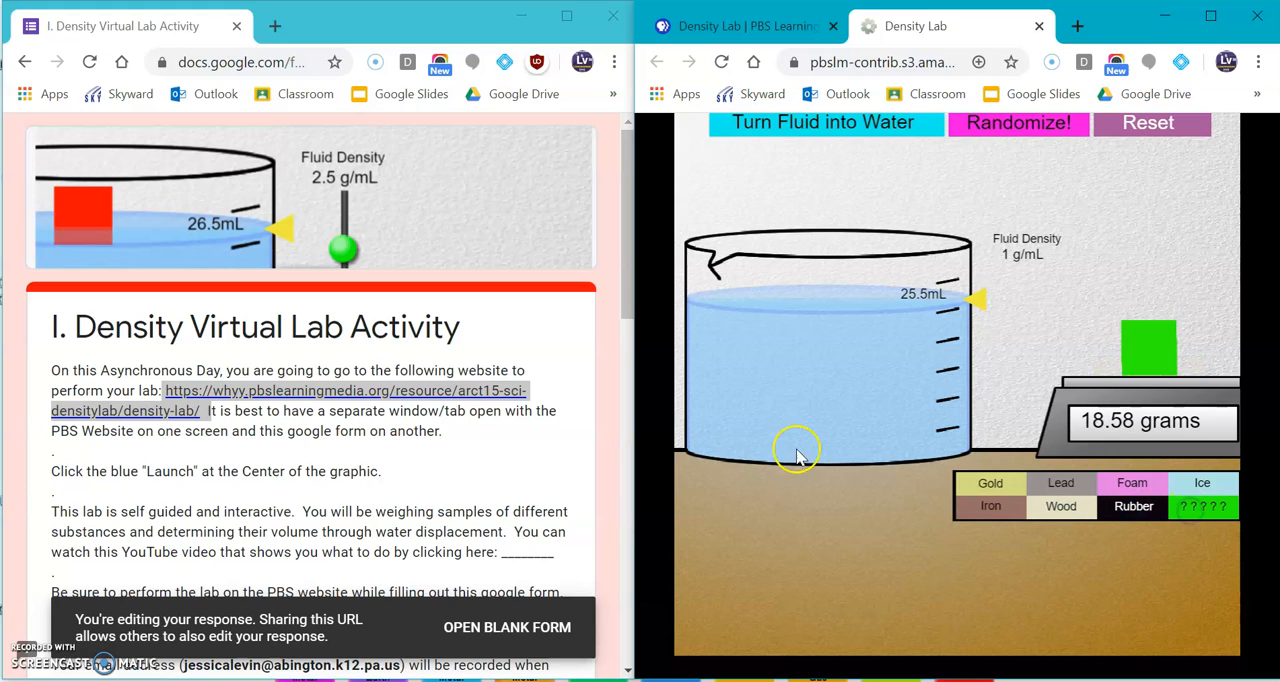
pyautogui.moveTo(240, 500)
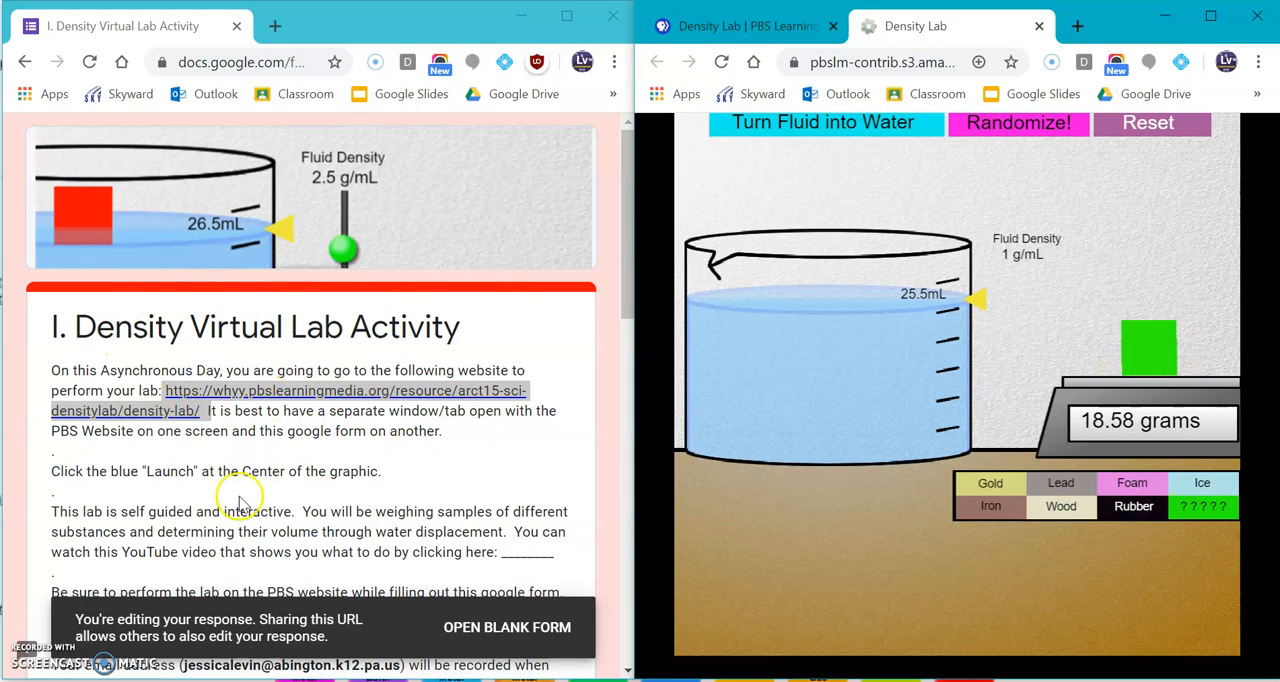
pyautogui.moveTo(335, 462)
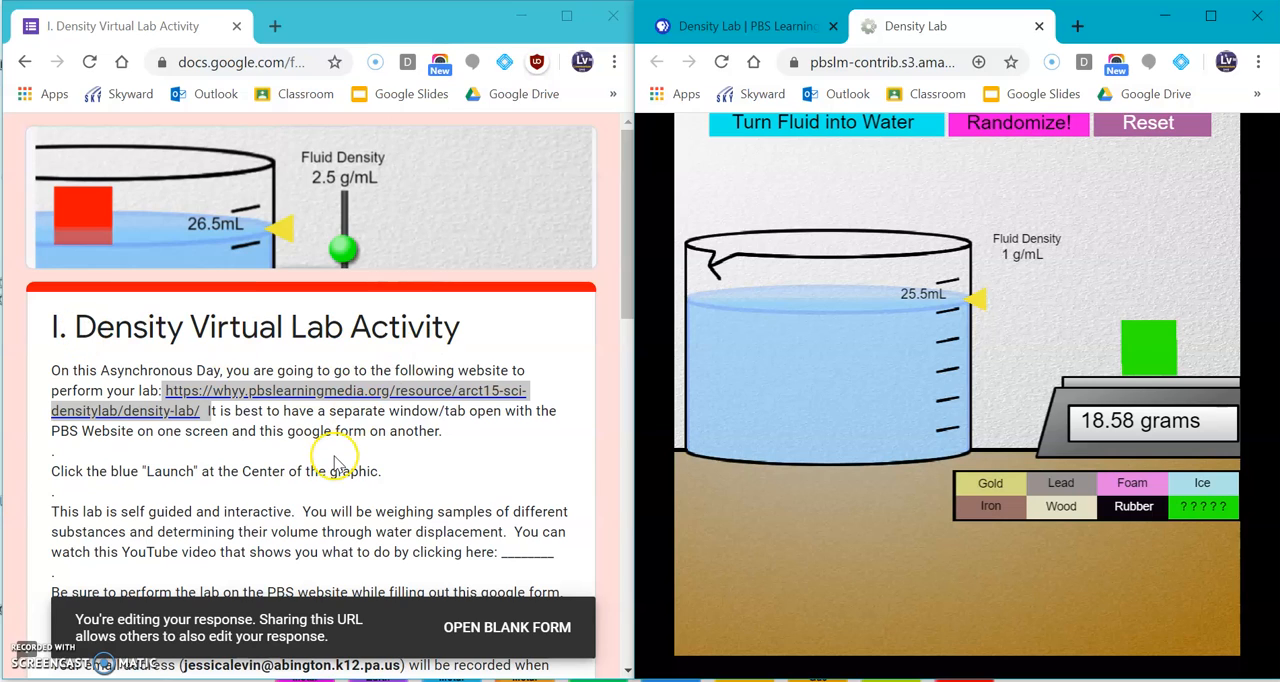
pyautogui.moveTo(1058, 230)
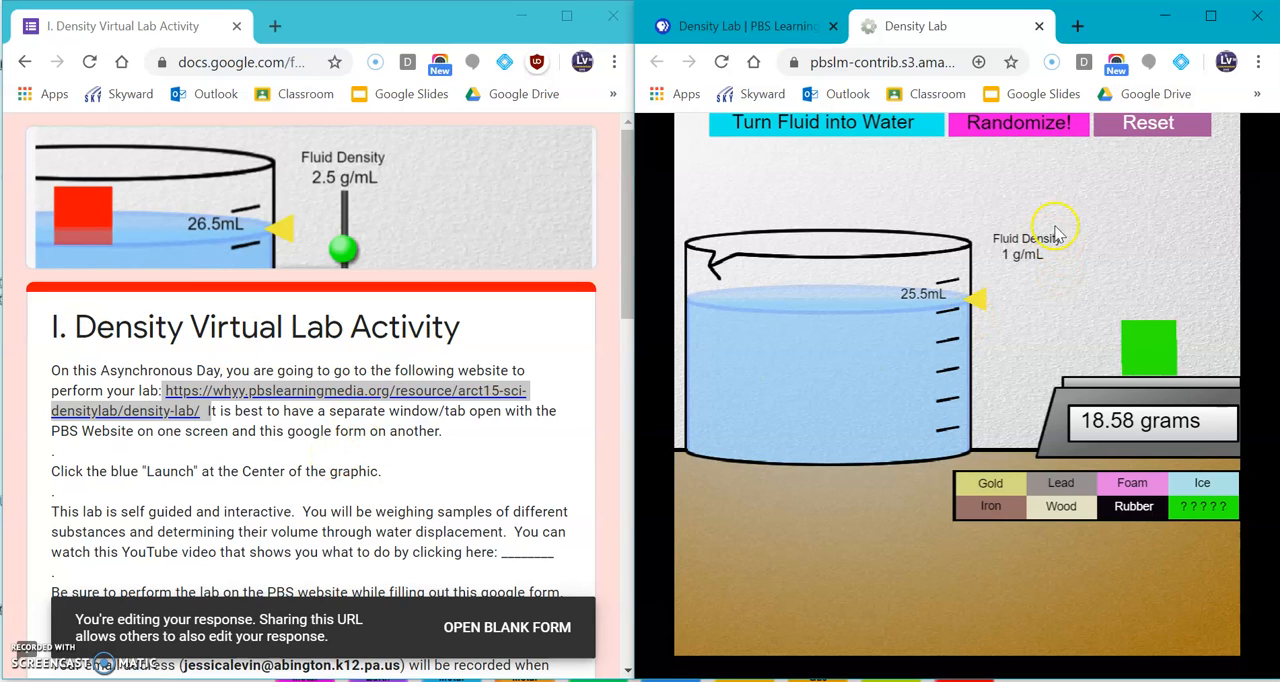
# Reset to the red adjustable block and switch the fluid to water, level reading 27.9 mL.
pyautogui.click(1150, 123)
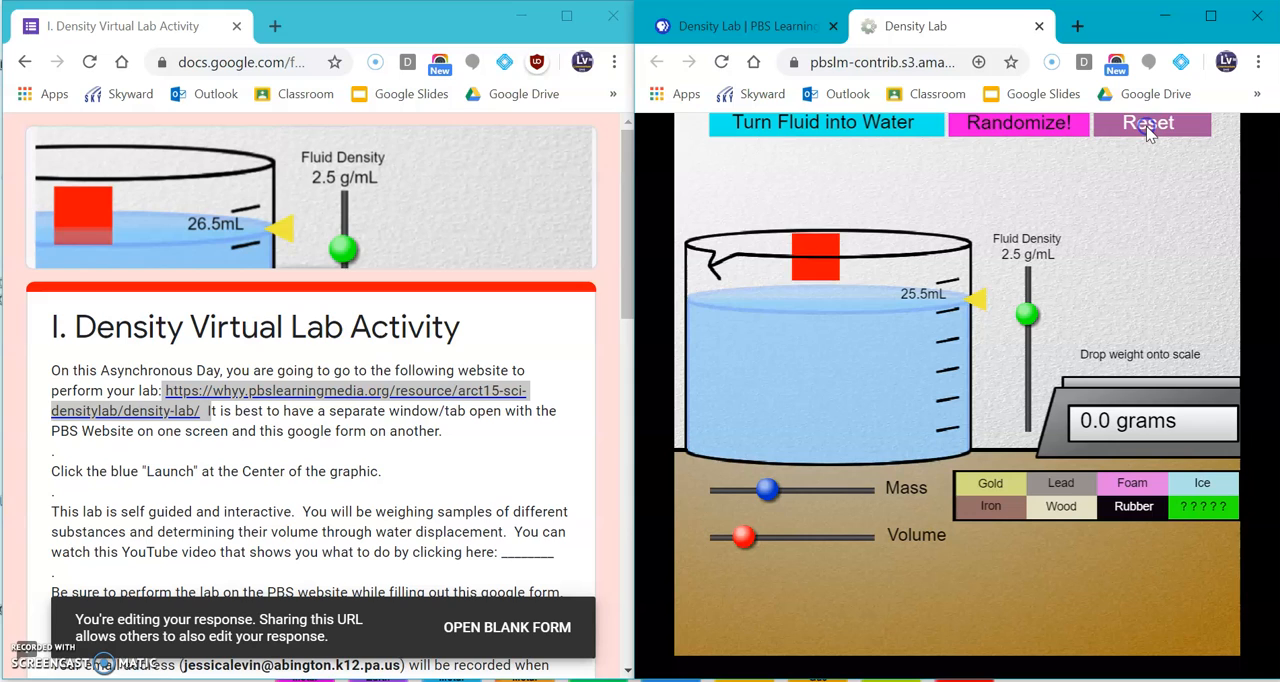
pyautogui.click(1148, 122)
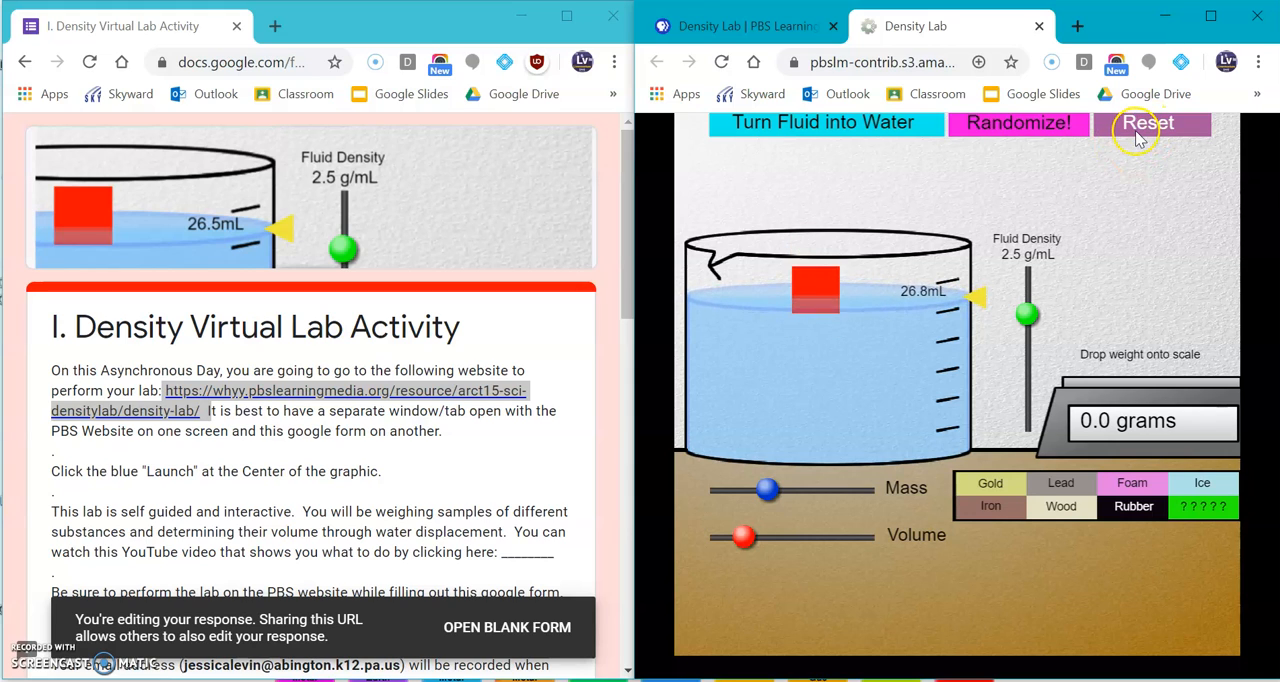
pyautogui.click(825, 122)
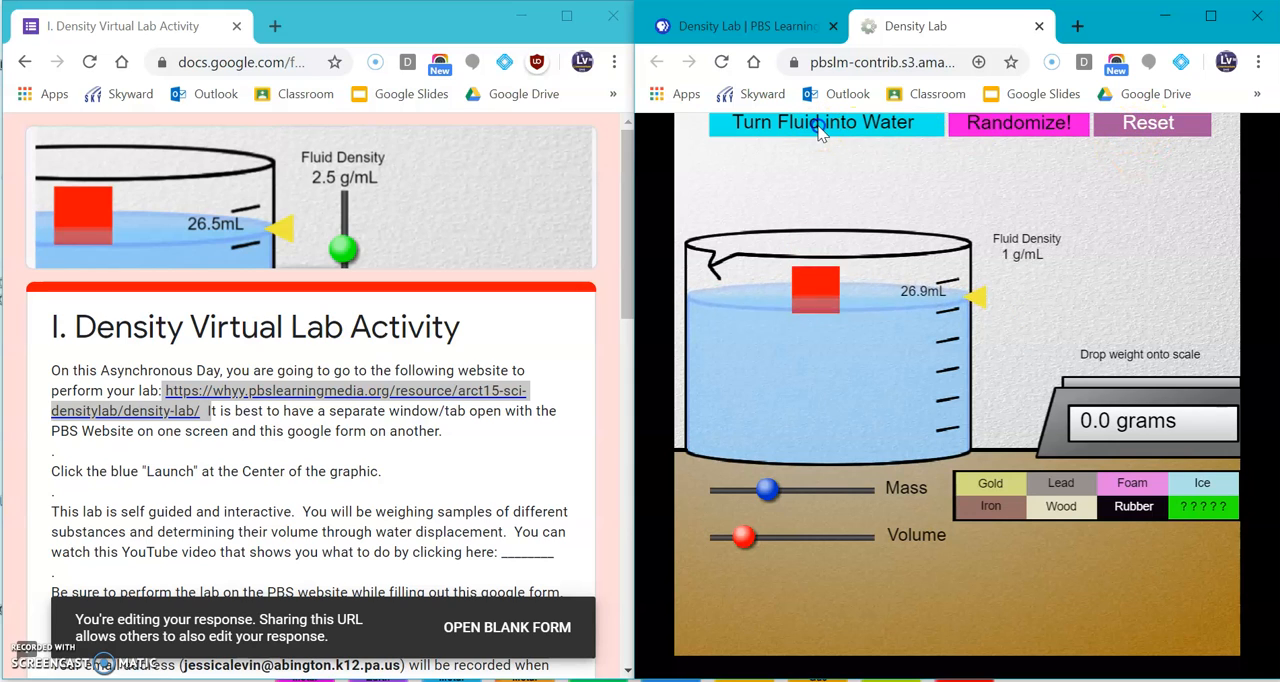
pyautogui.click(823, 122)
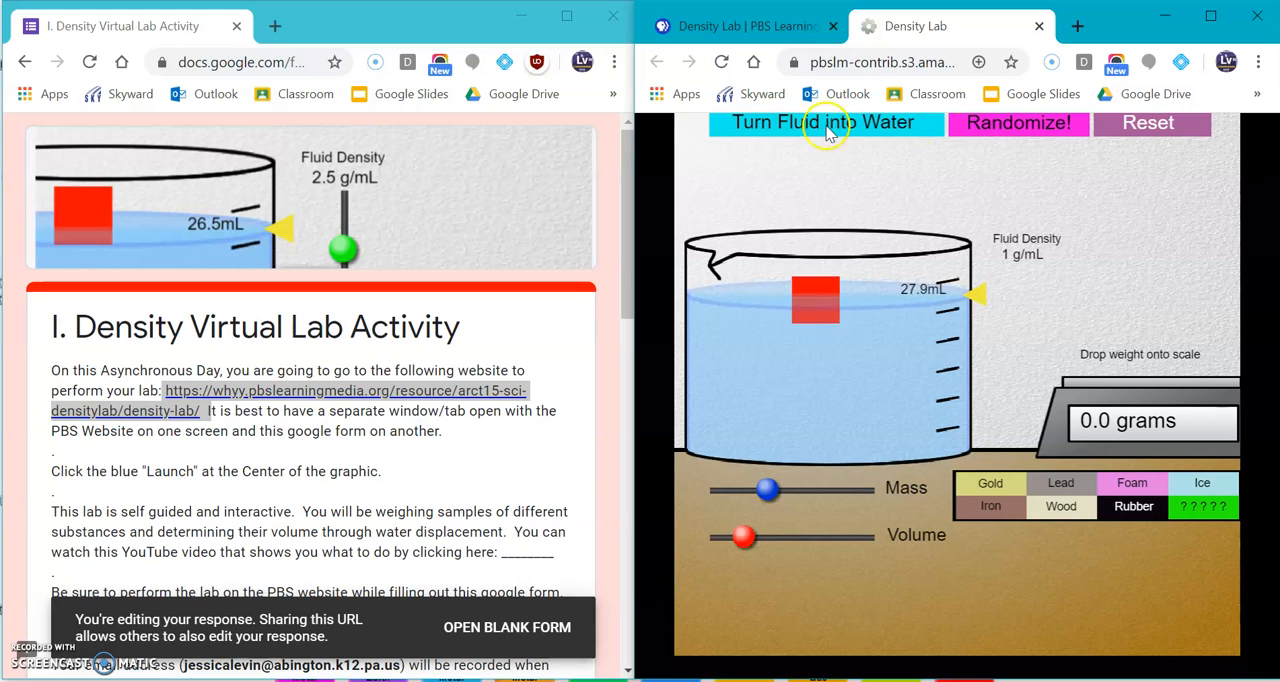